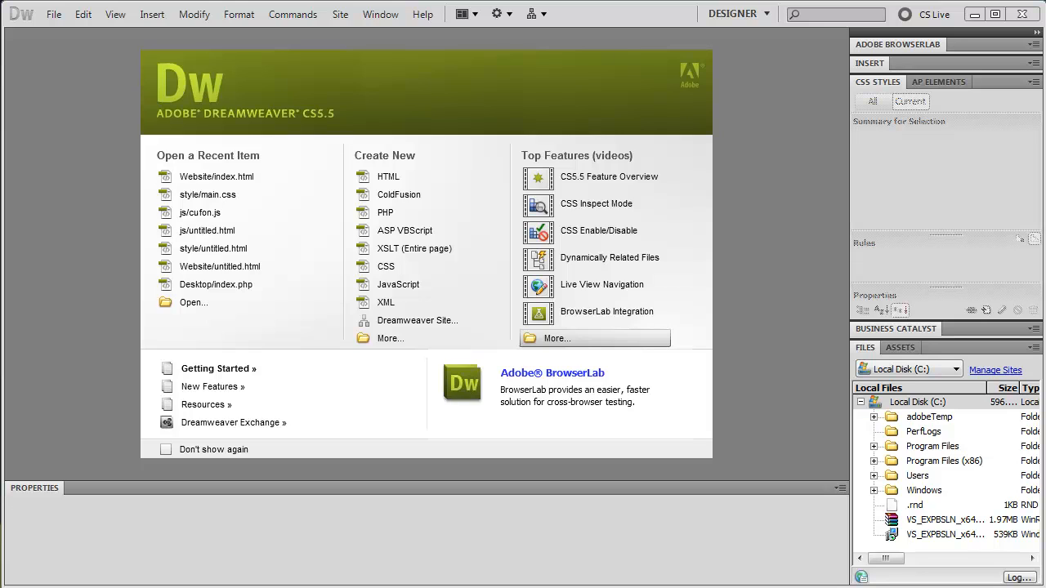
Bring up the Manage Sites dialog from the Site menu
{"action": "left_click", "coordinate": [340, 13]}
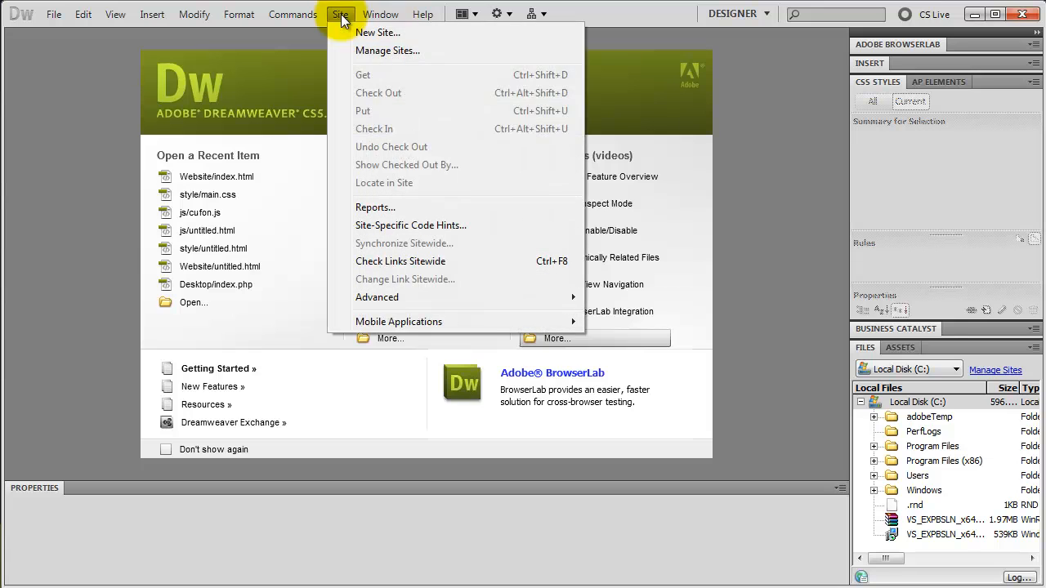
{"action": "mouse_move", "coordinate": [379, 49]}
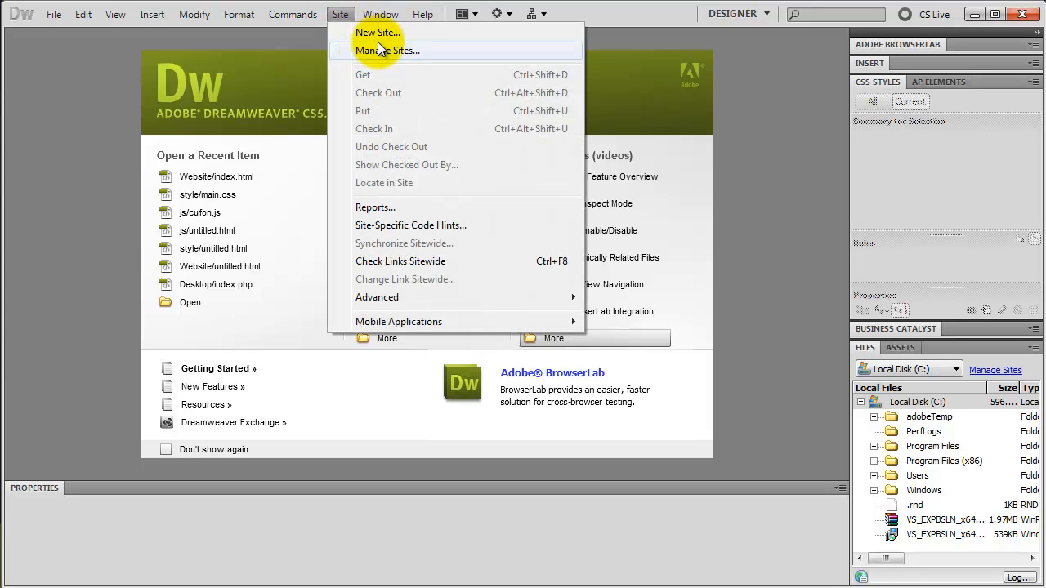
{"action": "left_click", "coordinate": [387, 49]}
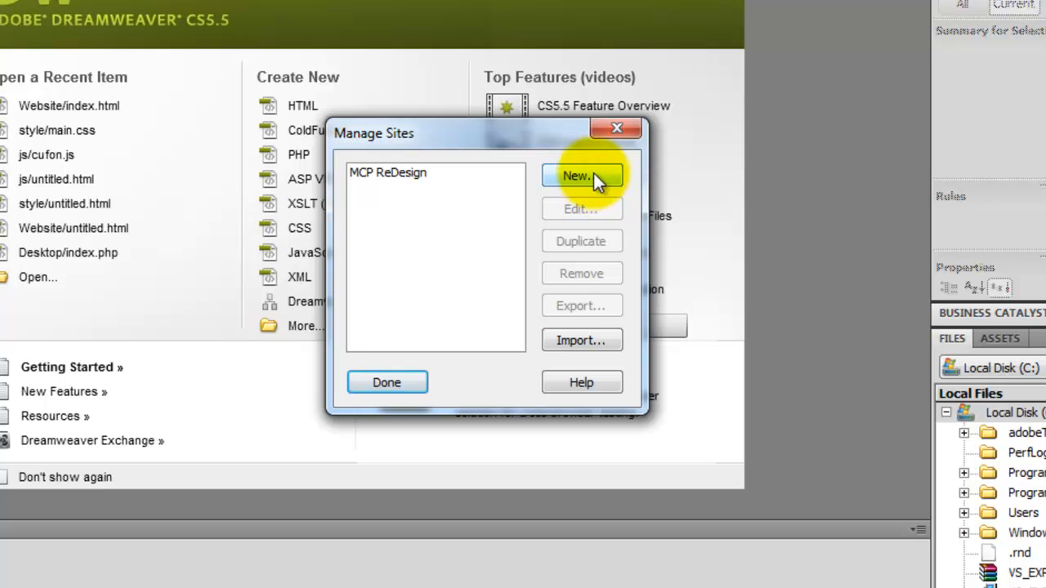
Start a new site and name it 'Tech Byte Layout'
{"action": "left_click", "coordinate": [582, 176]}
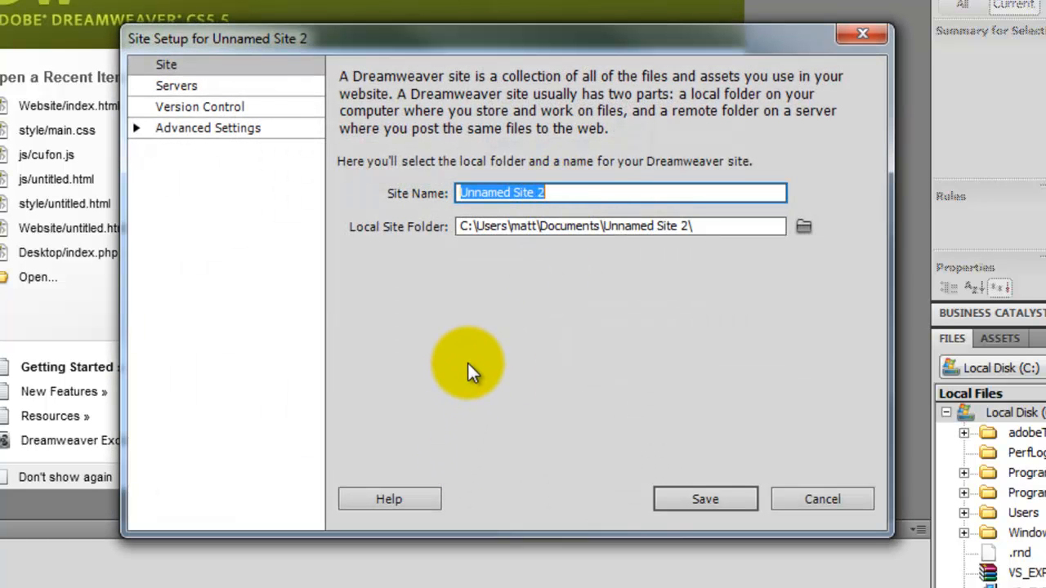
{"action": "mouse_move", "coordinate": [473, 372]}
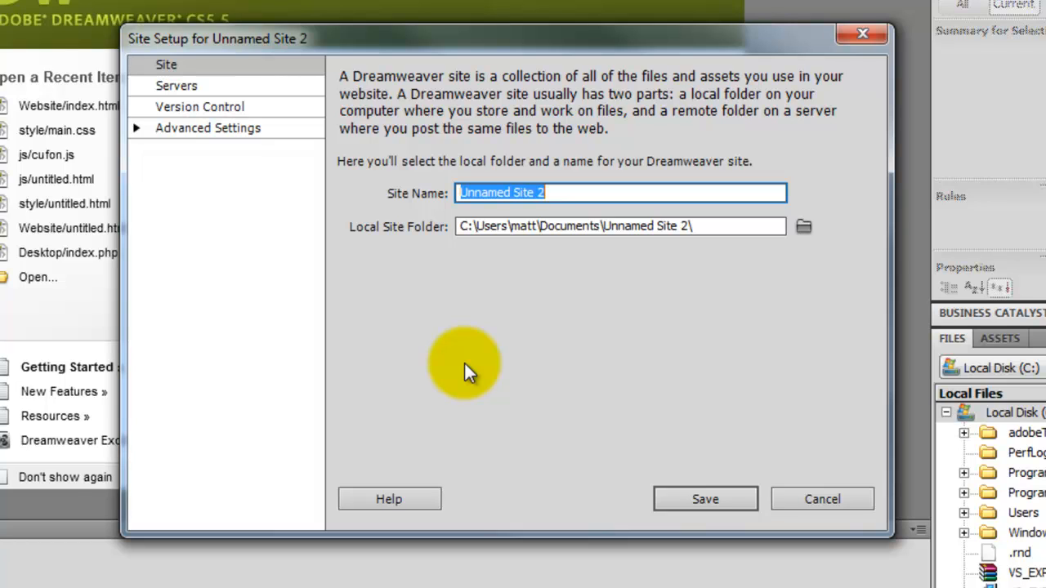
{"action": "type", "text": "Tech Byte"}
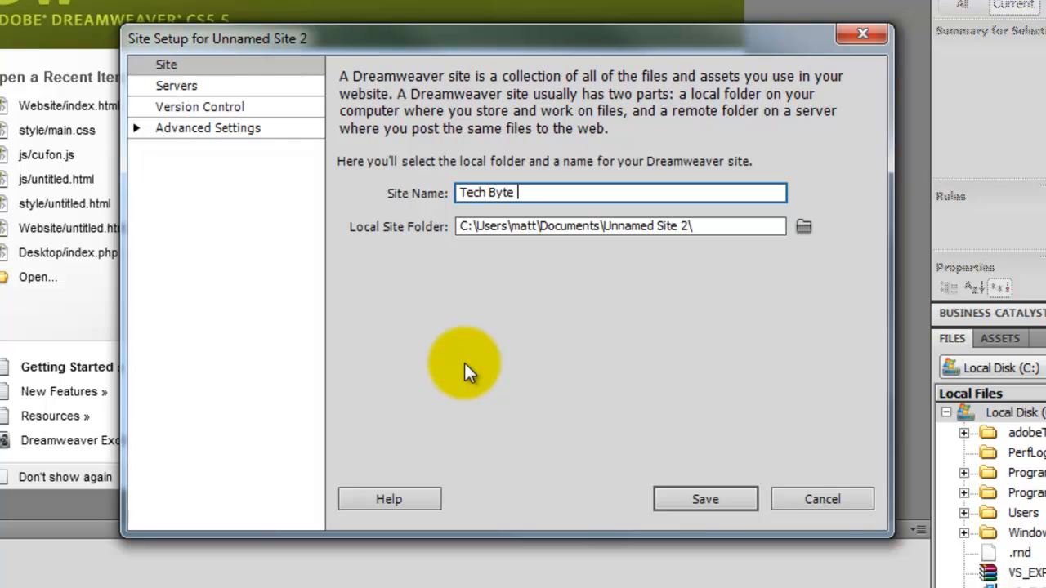
{"action": "type", "text": "Layout"}
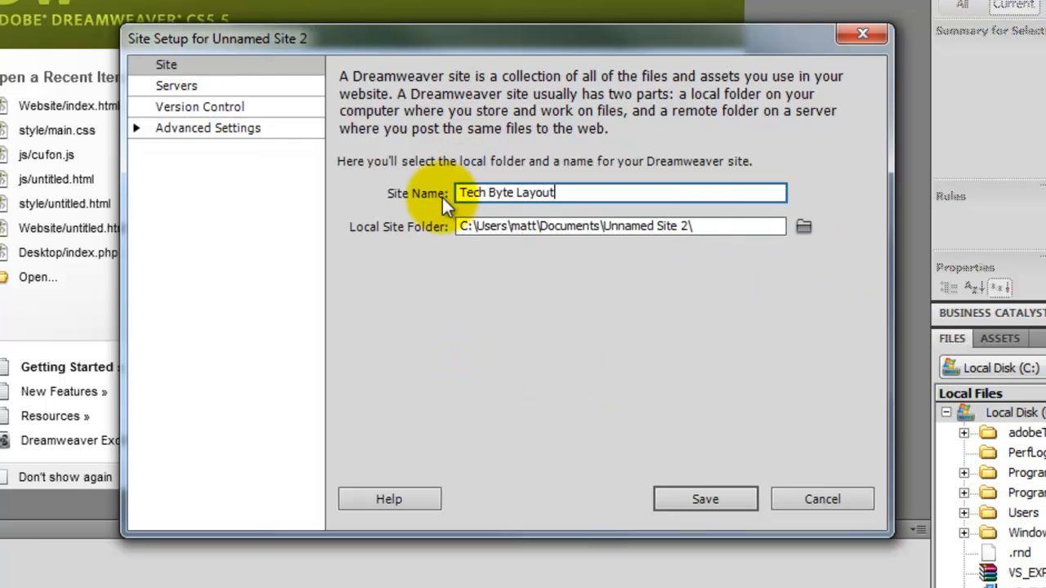
{"action": "mouse_move", "coordinate": [580, 248]}
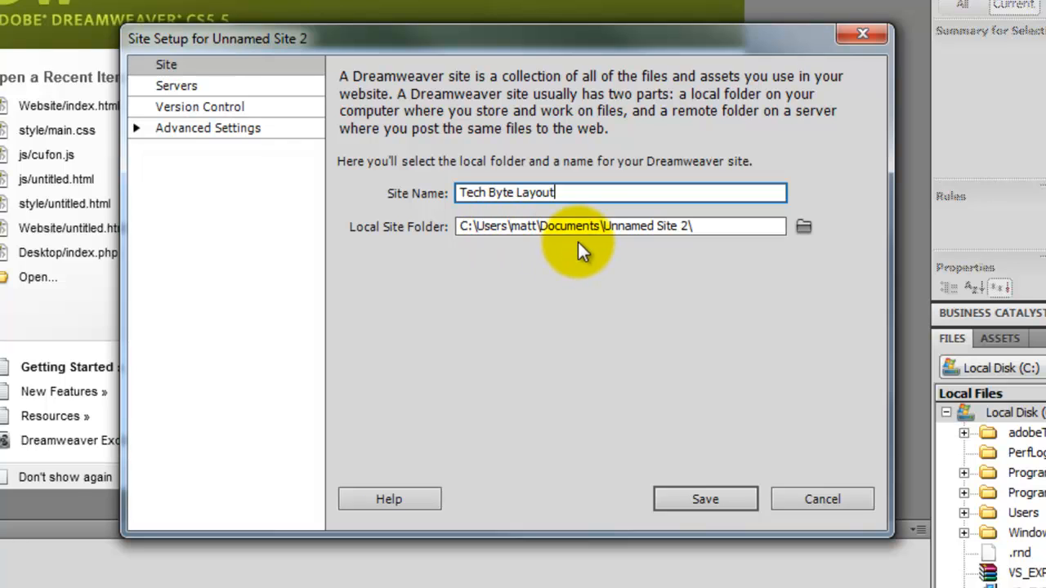
{"action": "mouse_move", "coordinate": [804, 226]}
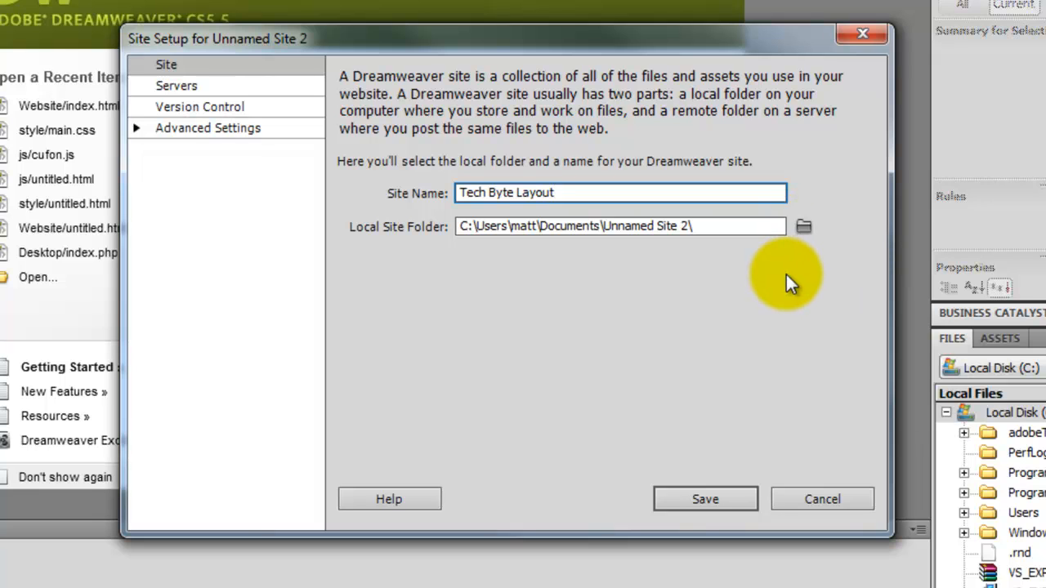
Create a TechByteYouTube folder under D:\wamp\www and make it the local site folder
{"action": "left_click", "coordinate": [804, 225]}
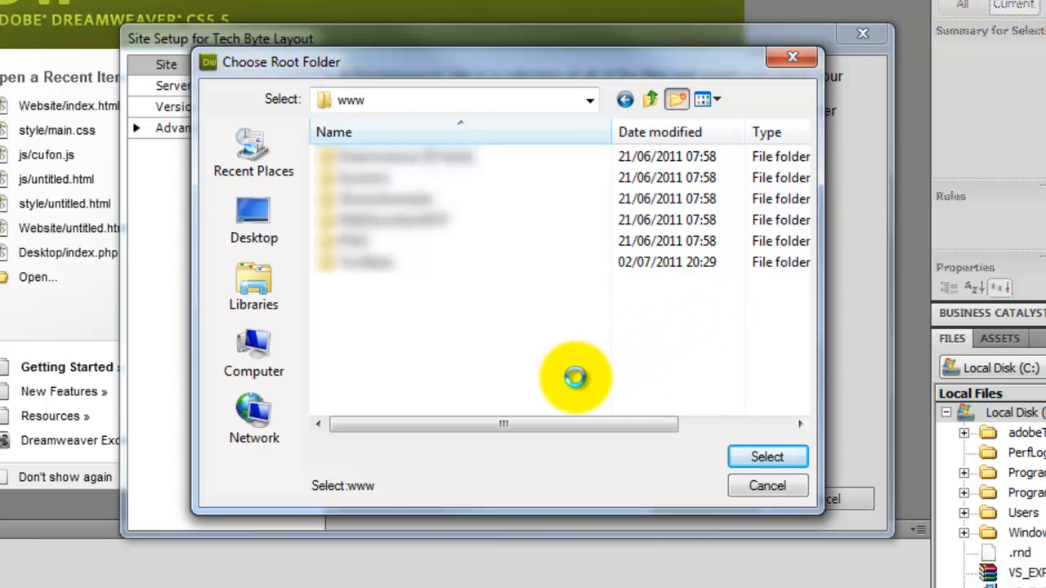
{"action": "type", "text": "TechByte"}
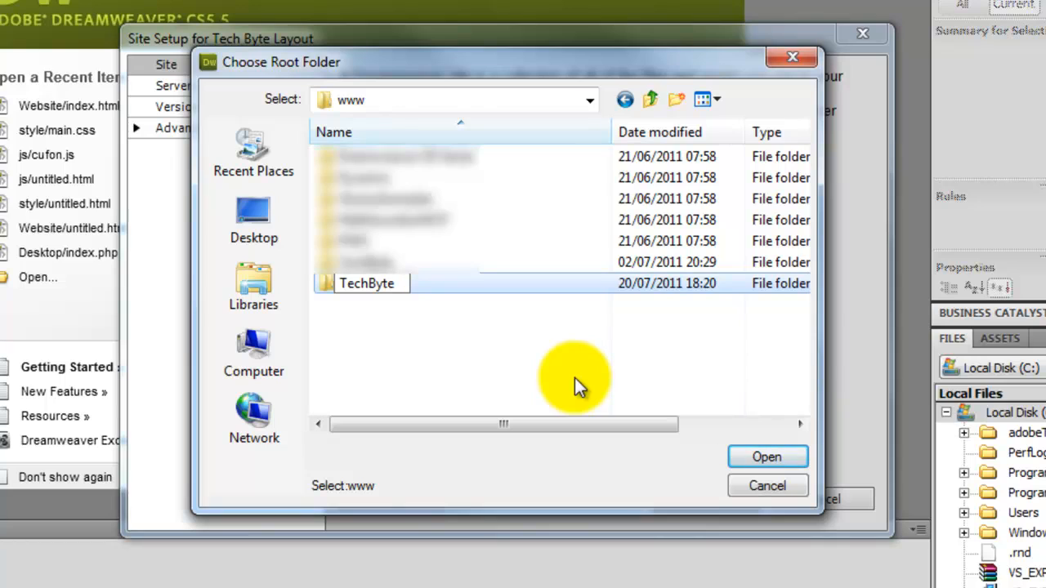
{"action": "type", "text": "YouTube"}
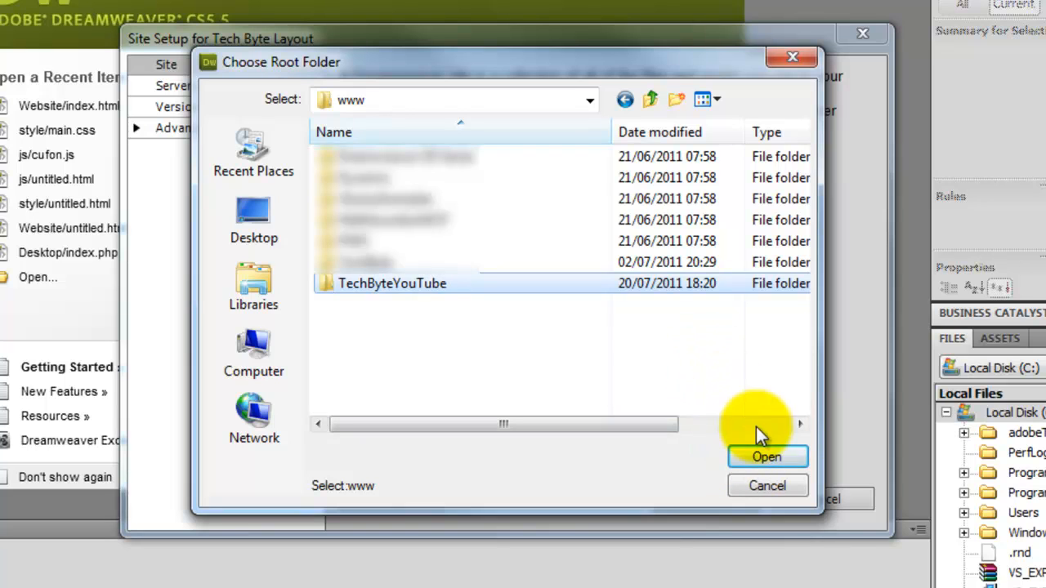
{"action": "double_click", "coordinate": [392, 283]}
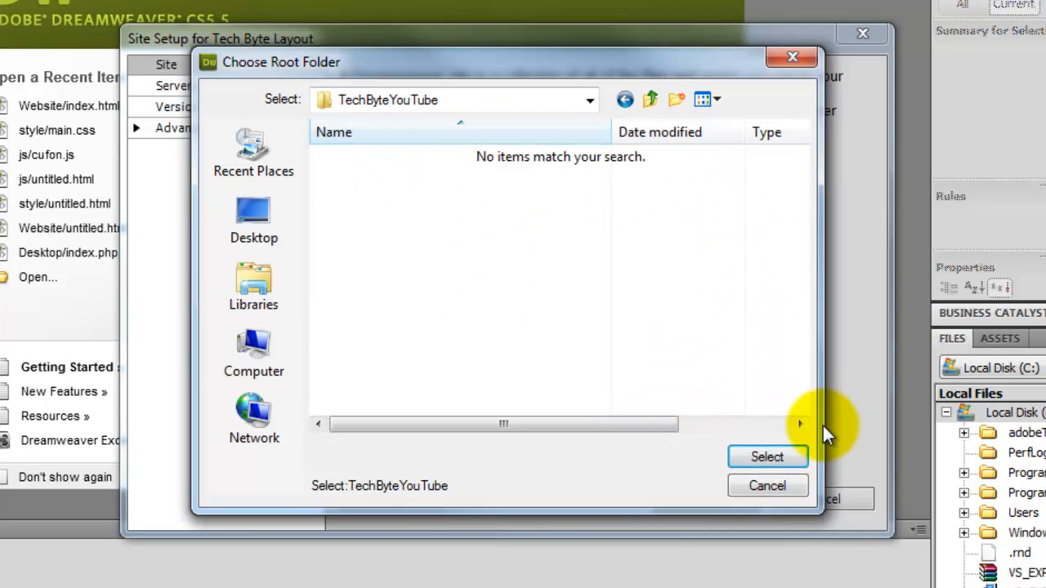
{"action": "left_click", "coordinate": [767, 457]}
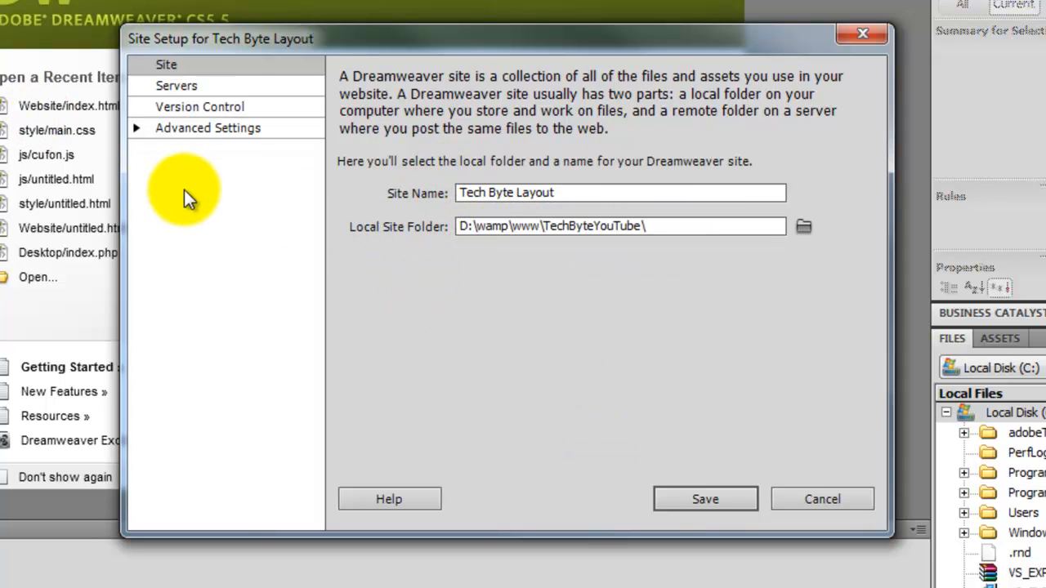
Under Local Info, create an images folder inside TechByteYouTube as the default images folder
{"action": "left_click", "coordinate": [208, 128]}
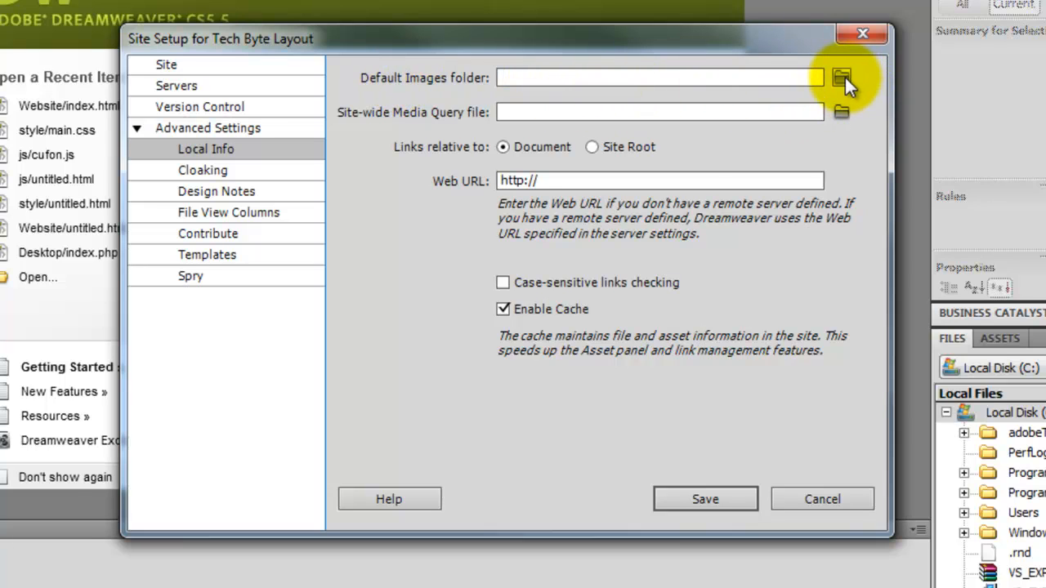
{"action": "mouse_move", "coordinate": [543, 78]}
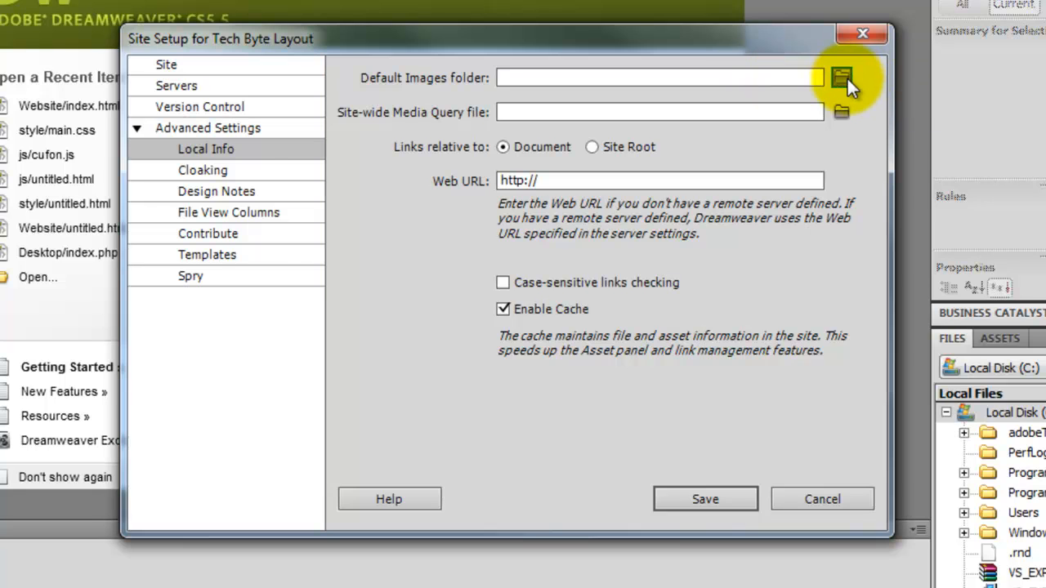
{"action": "left_click", "coordinate": [840, 77]}
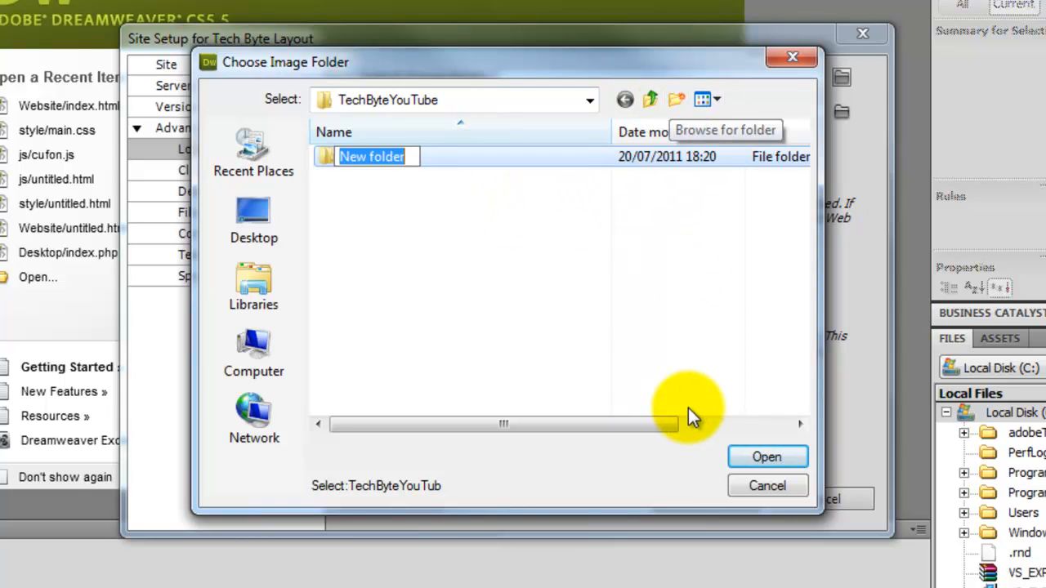
{"action": "type", "text": "images"}
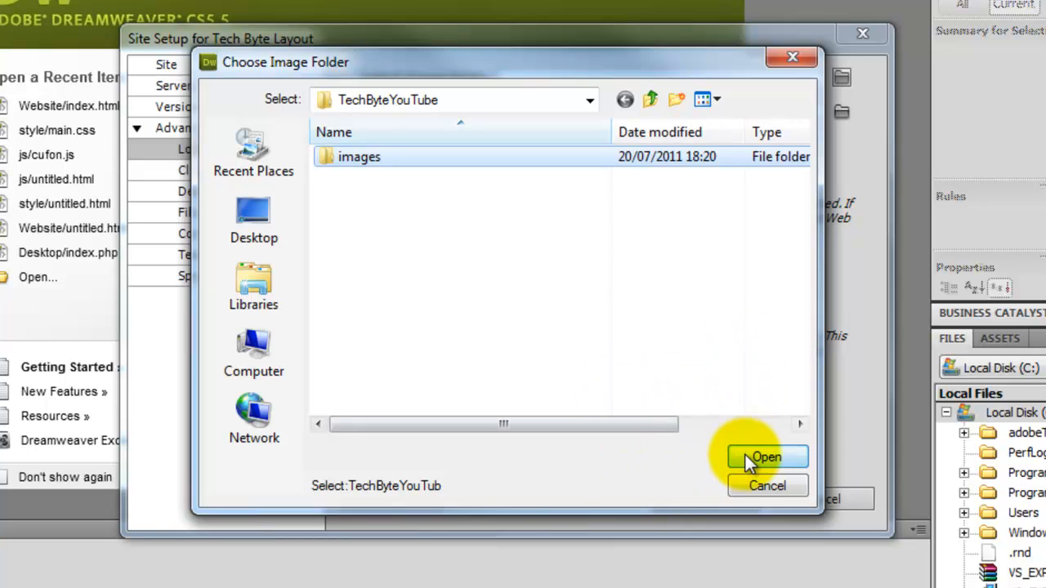
{"action": "double_click", "coordinate": [360, 157]}
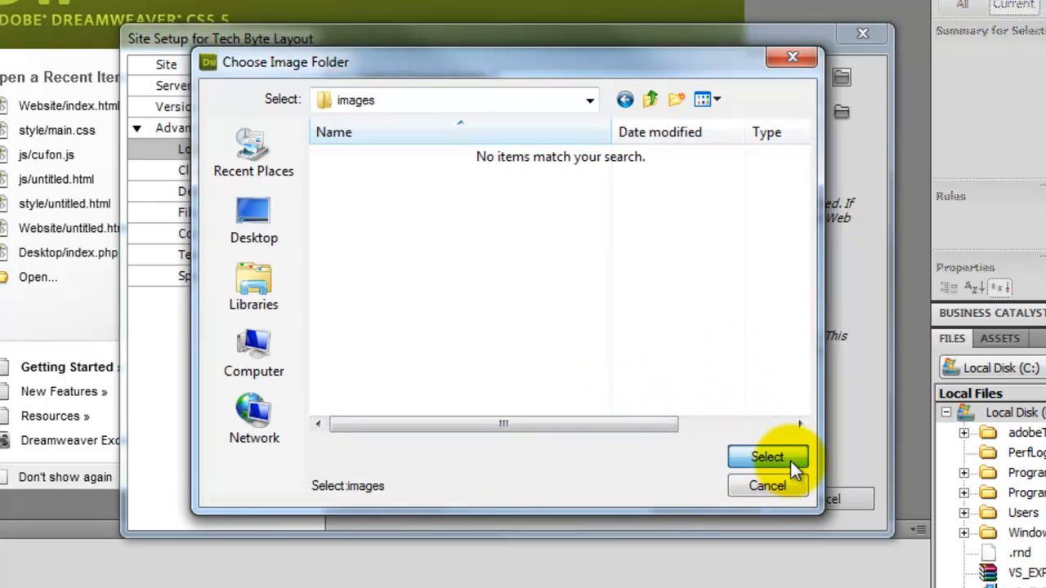
{"action": "left_click", "coordinate": [767, 457]}
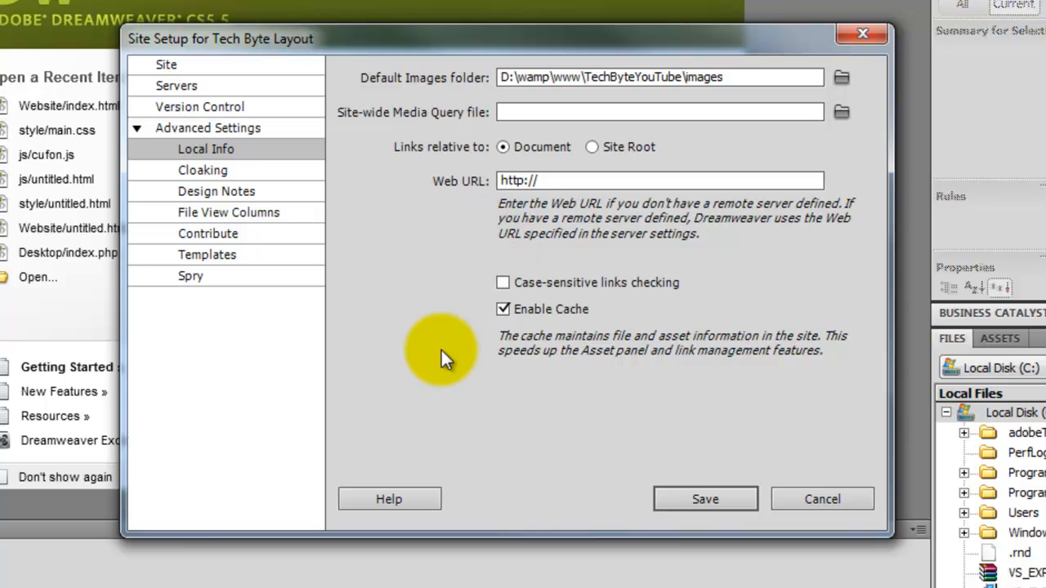
Save the Tech Byte Layout site and close Manage Sites
{"action": "left_click", "coordinate": [705, 498]}
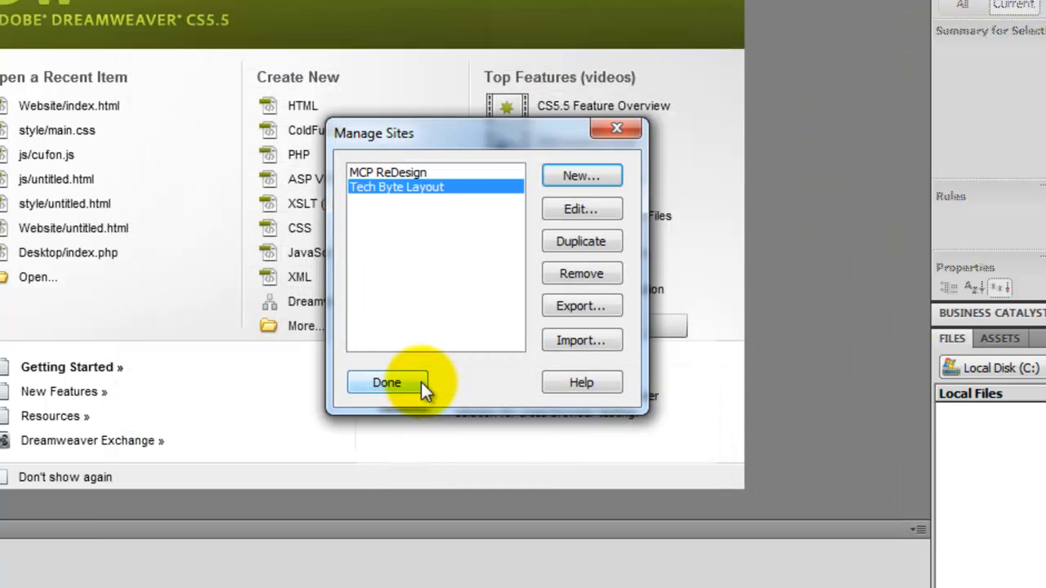
{"action": "mouse_move", "coordinate": [400, 186]}
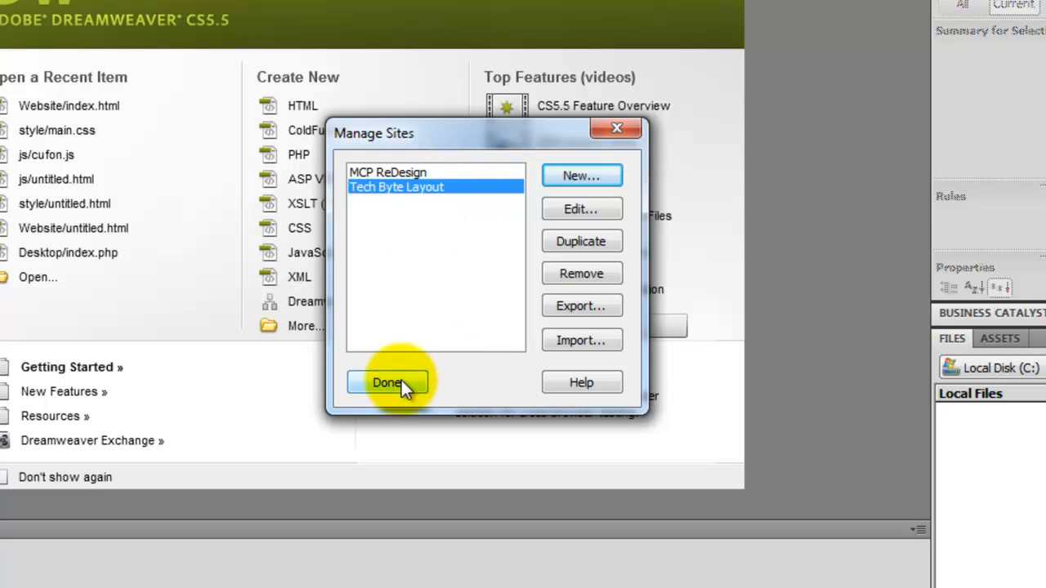
{"action": "left_click", "coordinate": [386, 382]}
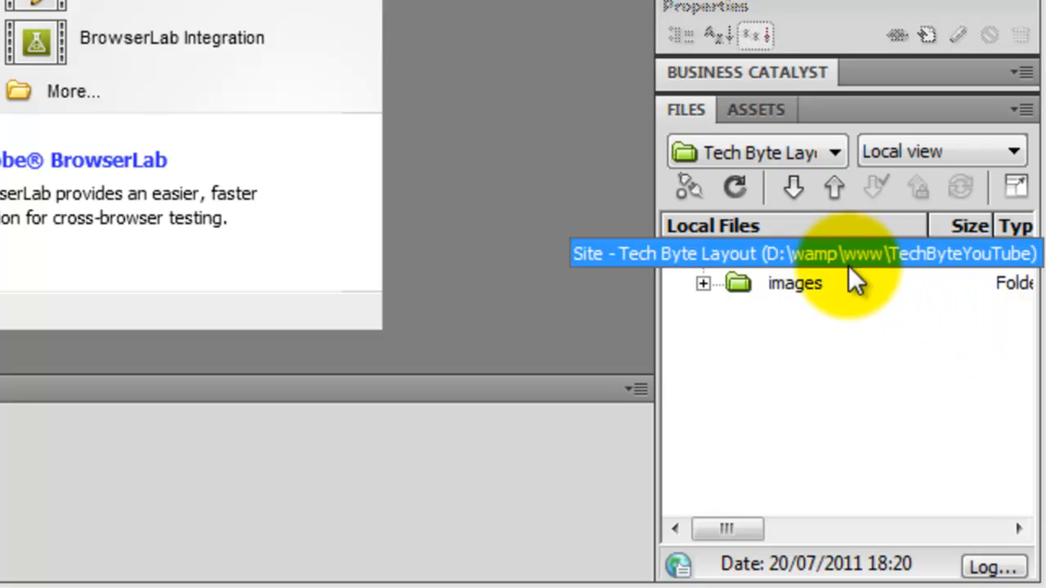
Create style and js folders in the site root via the Files panel
{"action": "left_click", "coordinate": [825, 254]}
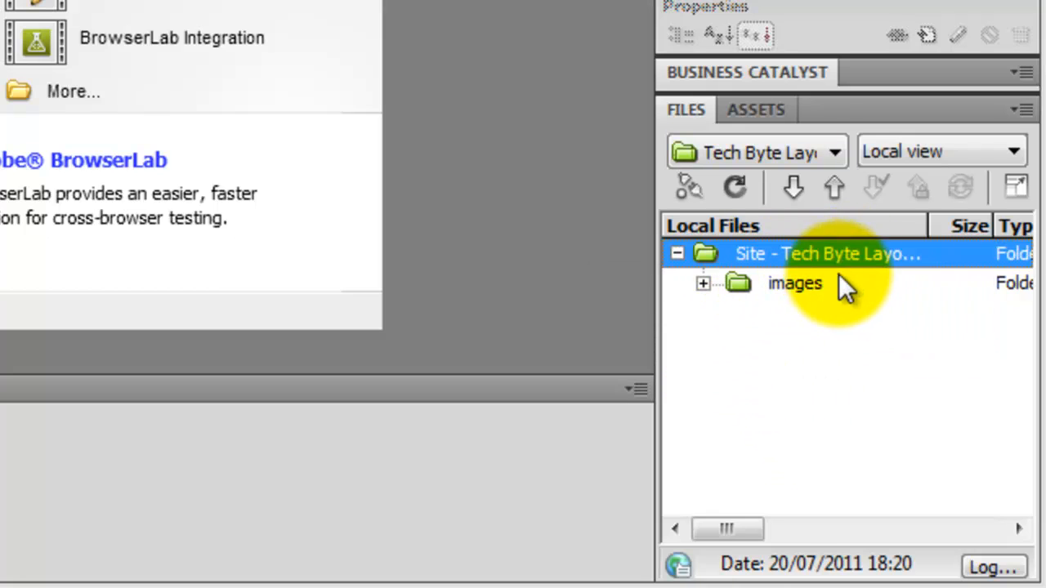
{"action": "mouse_move", "coordinate": [866, 262]}
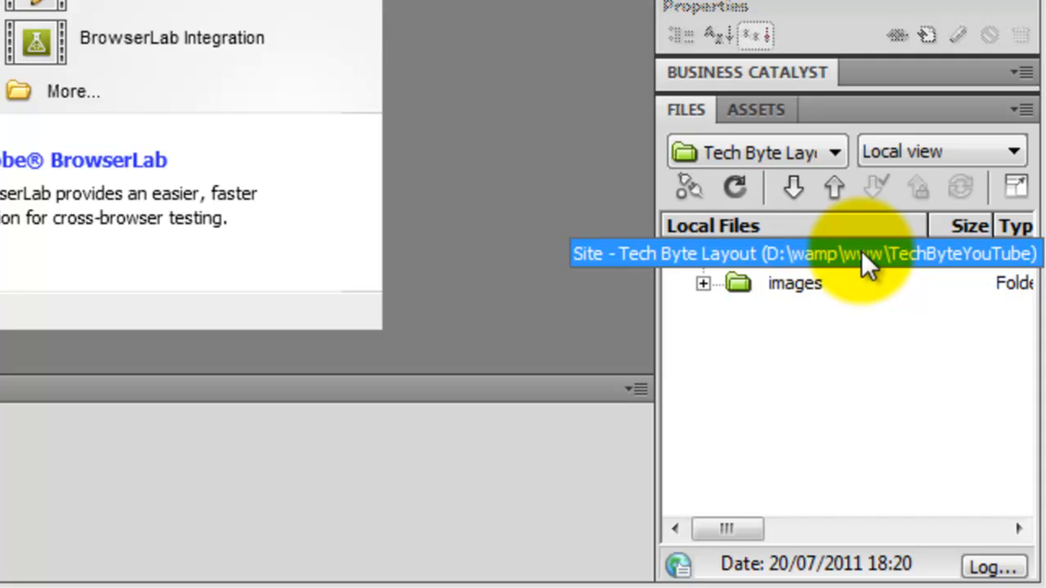
{"action": "left_click", "coordinate": [825, 253]}
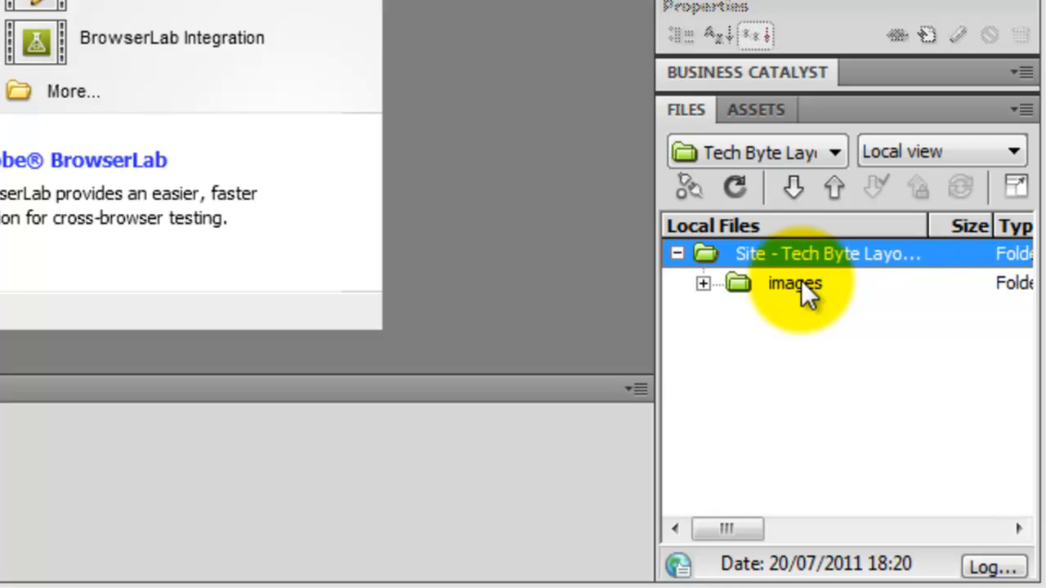
{"action": "right_click", "coordinate": [809, 283]}
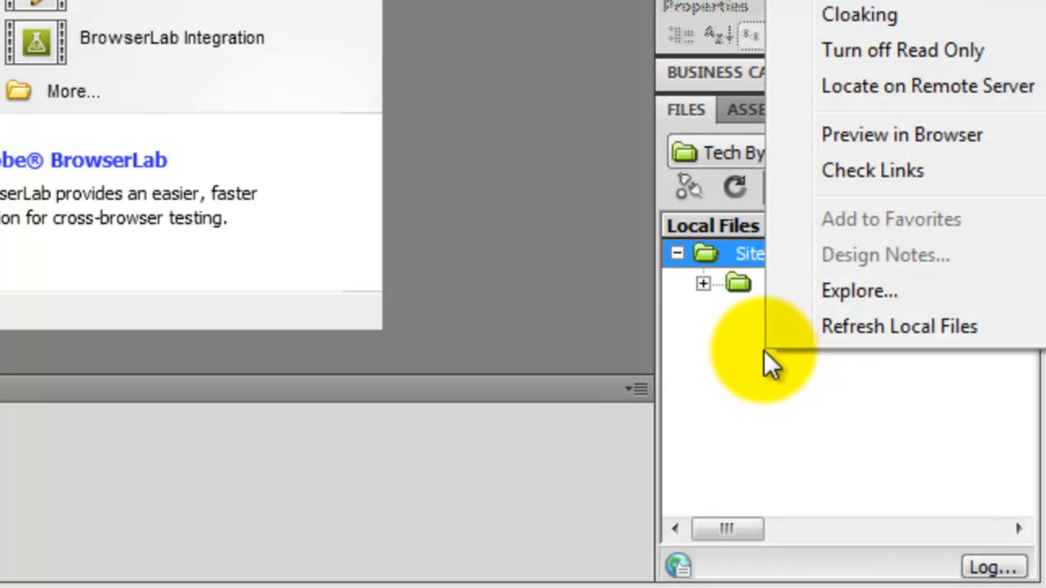
{"action": "mouse_move", "coordinate": [732, 258]}
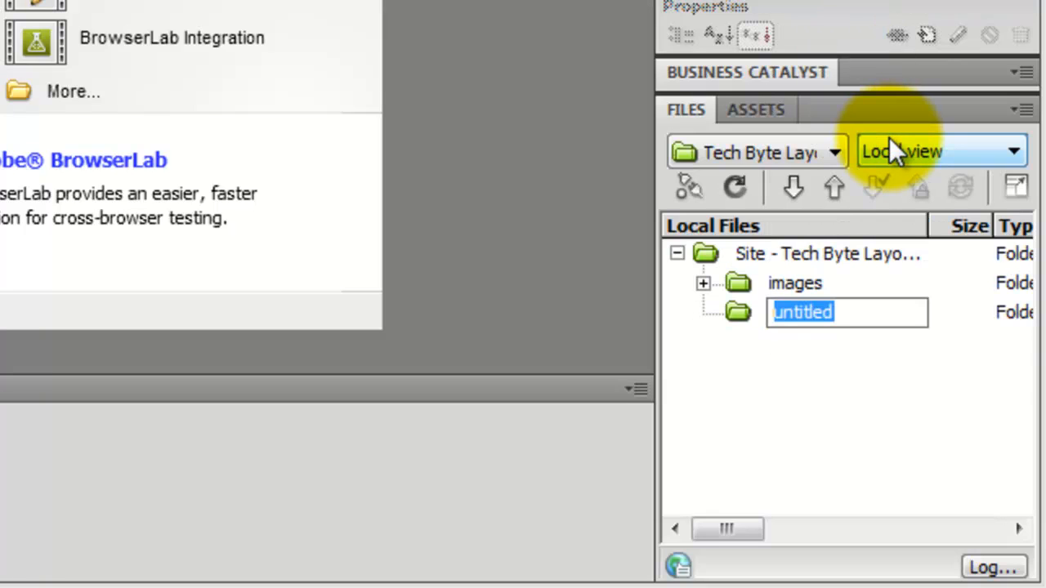
{"action": "type", "text": "style"}
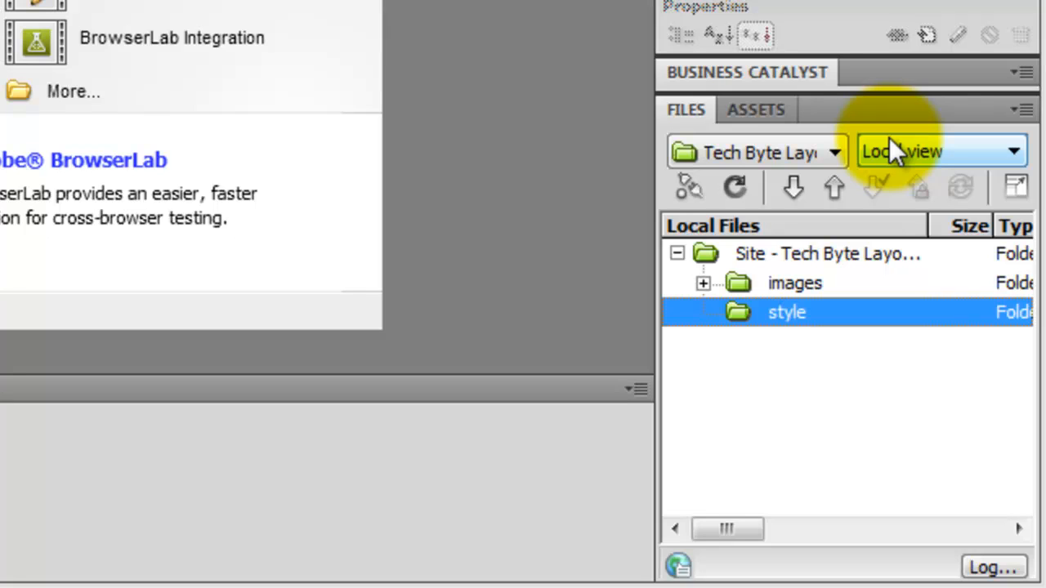
{"action": "left_click", "coordinate": [825, 255]}
{"action": "type", "text": "js"}
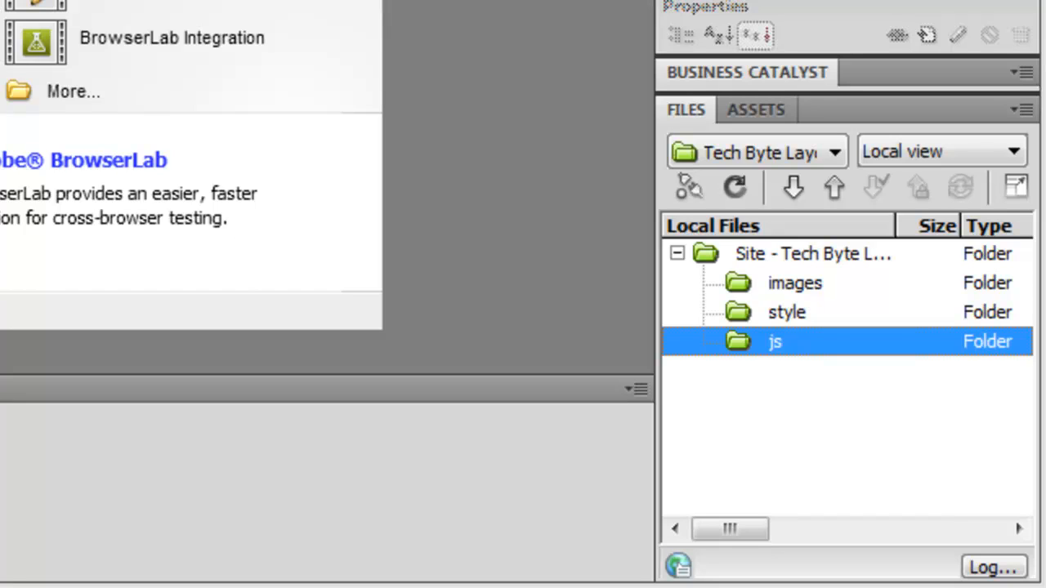
{"action": "left_click", "coordinate": [814, 254]}
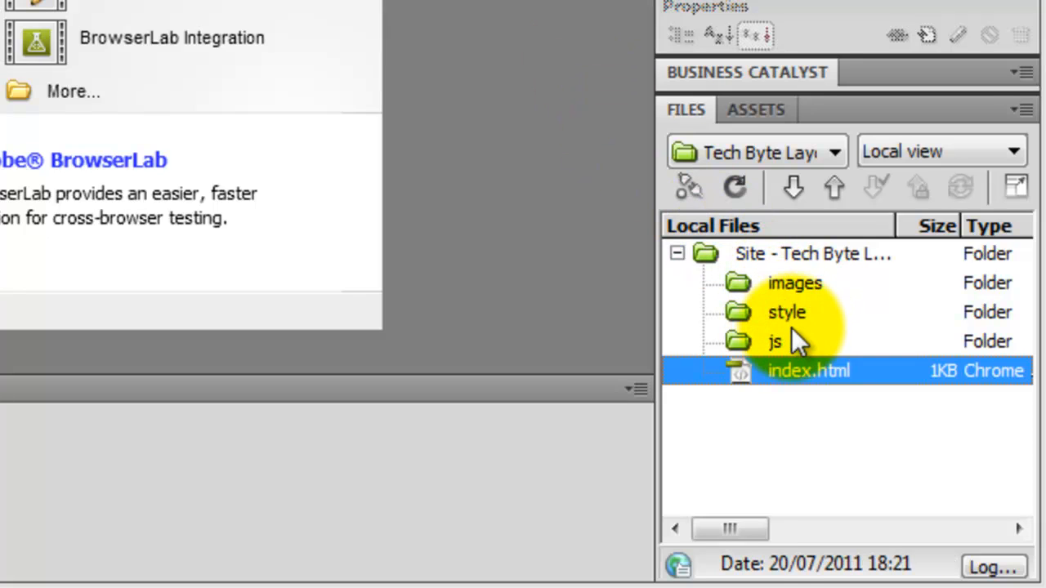
Create a new file named main.css inside the style folder
{"action": "left_click", "coordinate": [786, 312]}
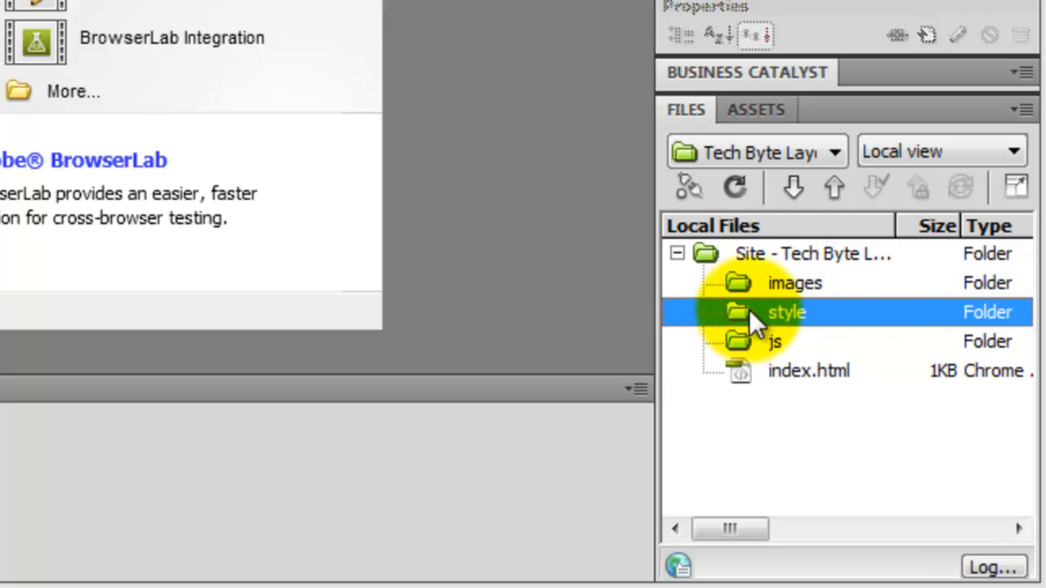
{"action": "right_click", "coordinate": [786, 312]}
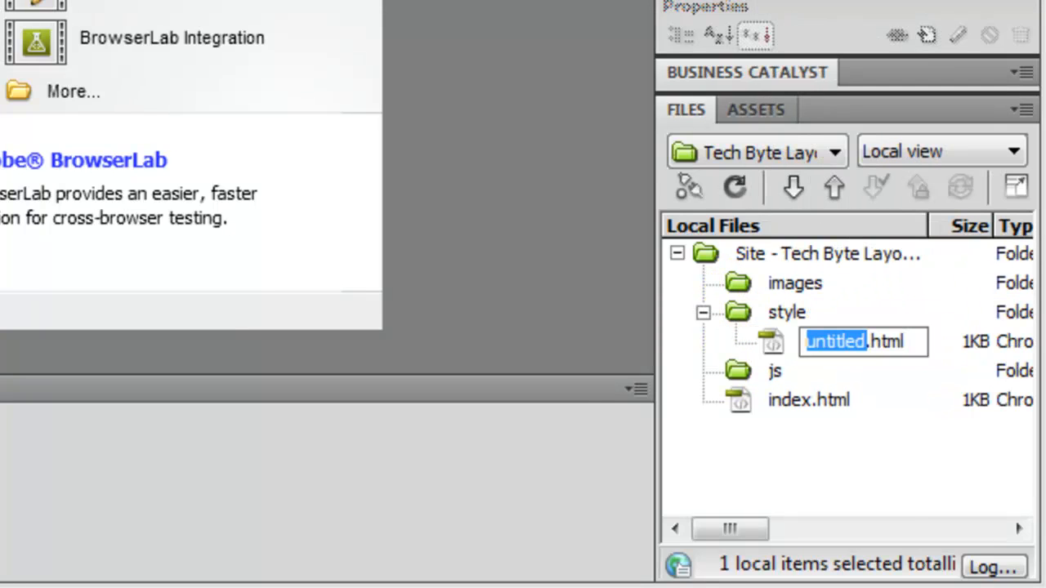
{"action": "key", "text": "Delete"}
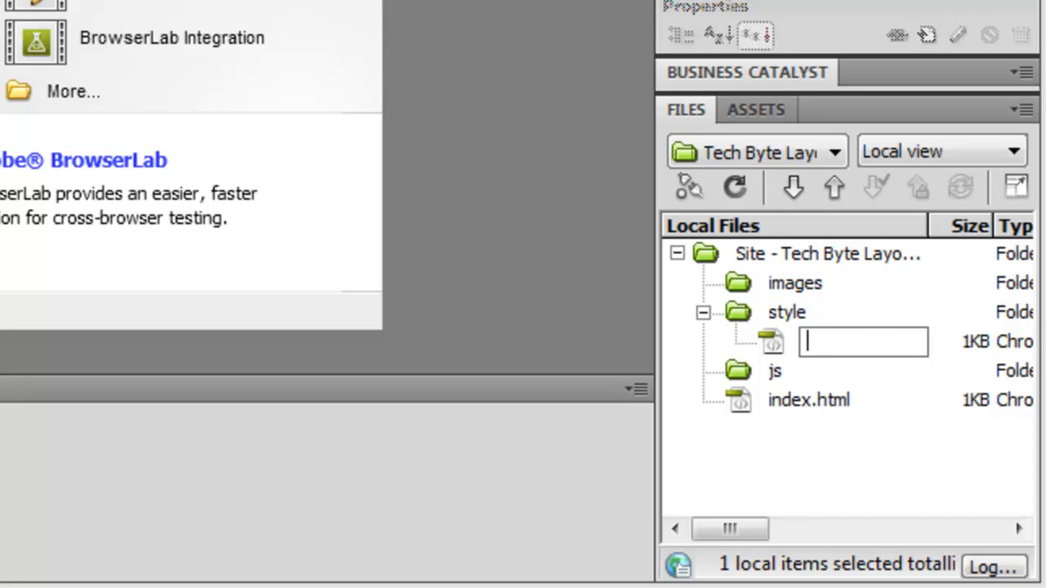
{"action": "type", "text": "main."}
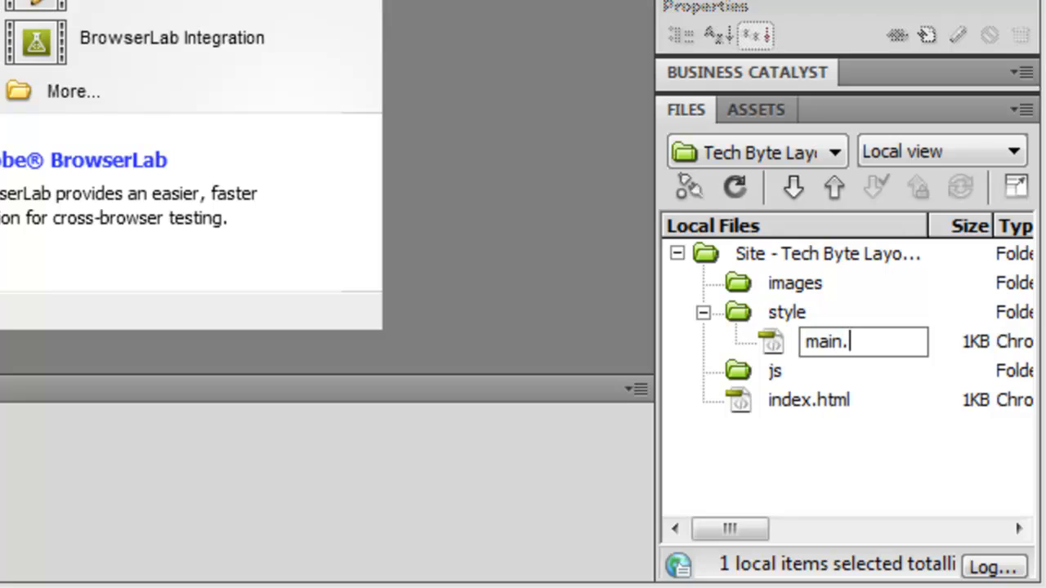
{"action": "type", "text": "css"}
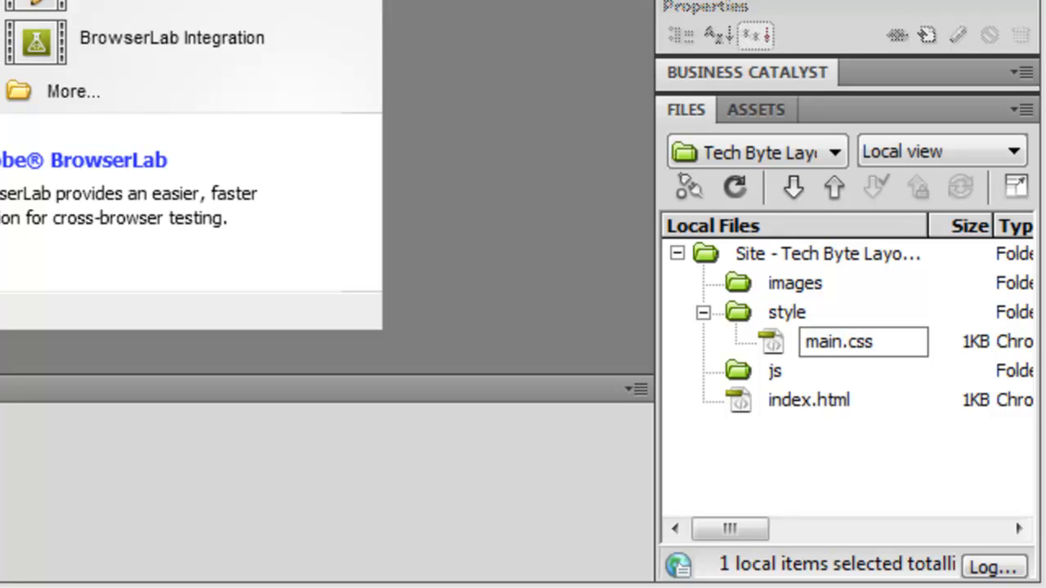
{"action": "left_click", "coordinate": [833, 342]}
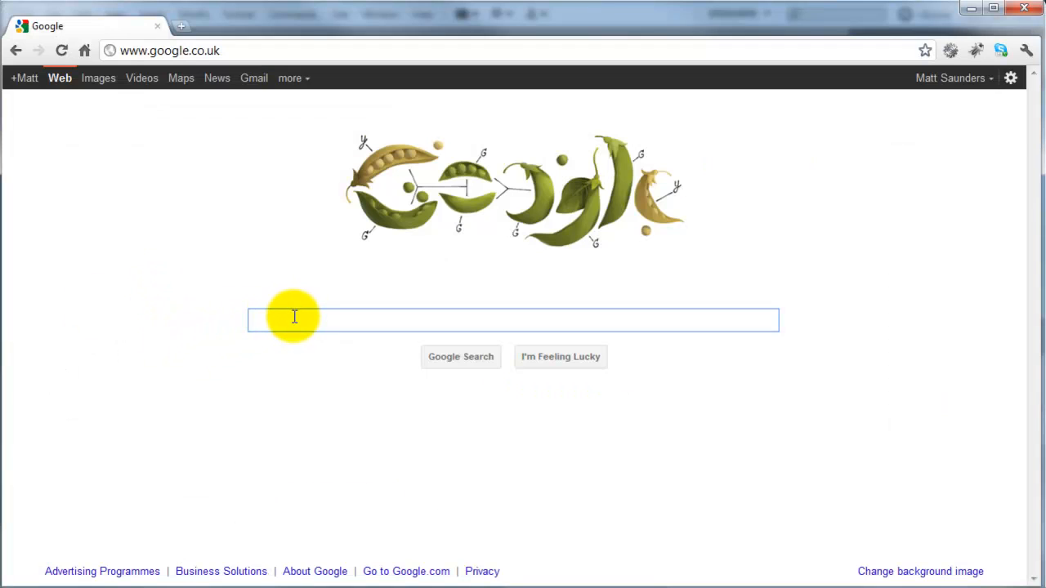
Search Google for 'jquery' and open the official jQuery site
{"action": "type", "text": "jquery"}
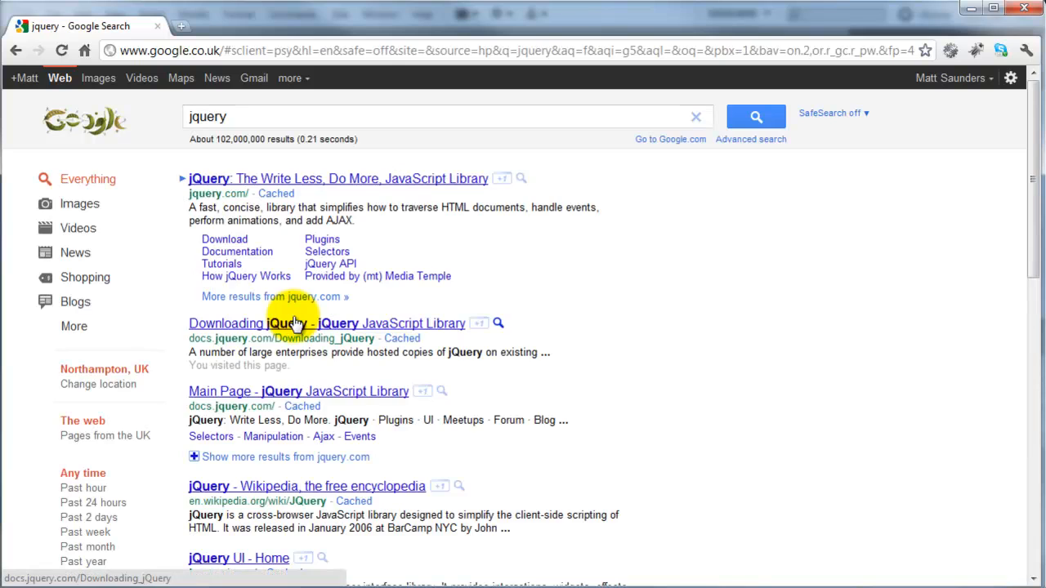
{"action": "mouse_move", "coordinate": [253, 183]}
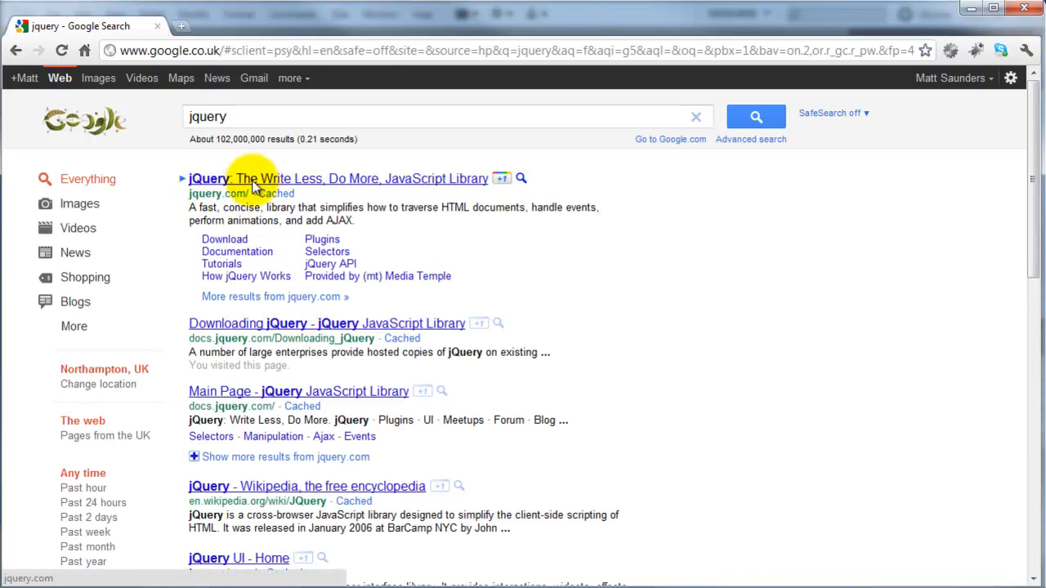
{"action": "left_click", "coordinate": [337, 178]}
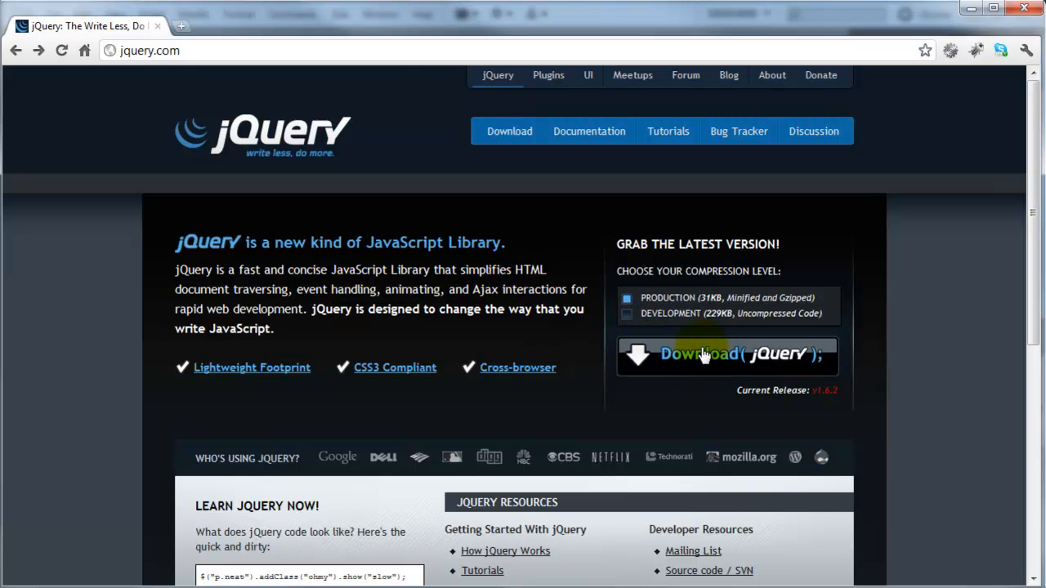
Open the production jQuery 1.6.2 code and select all of it
{"action": "left_click", "coordinate": [718, 353]}
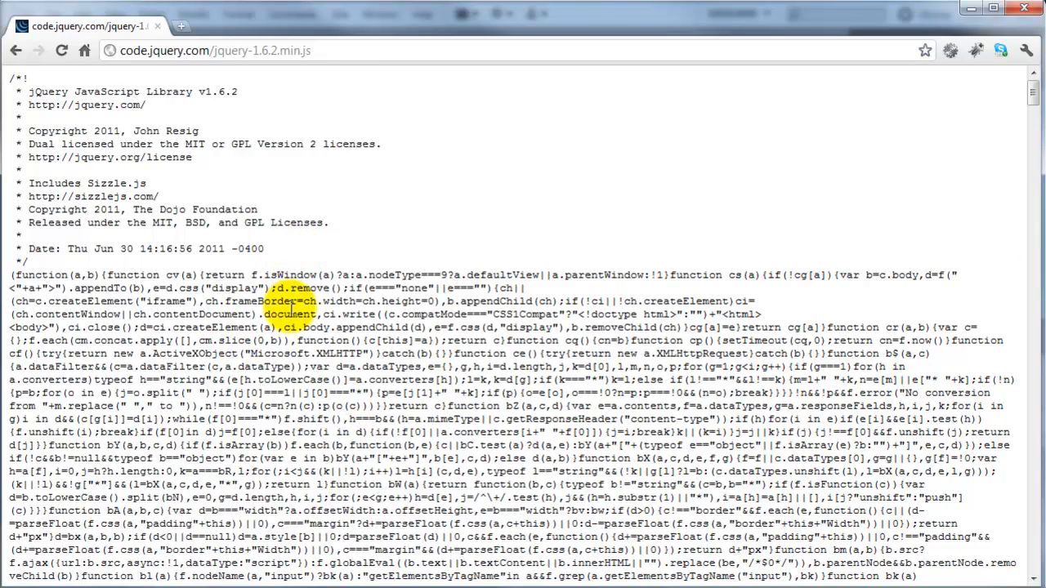
{"action": "key", "text": "ctrl+a"}
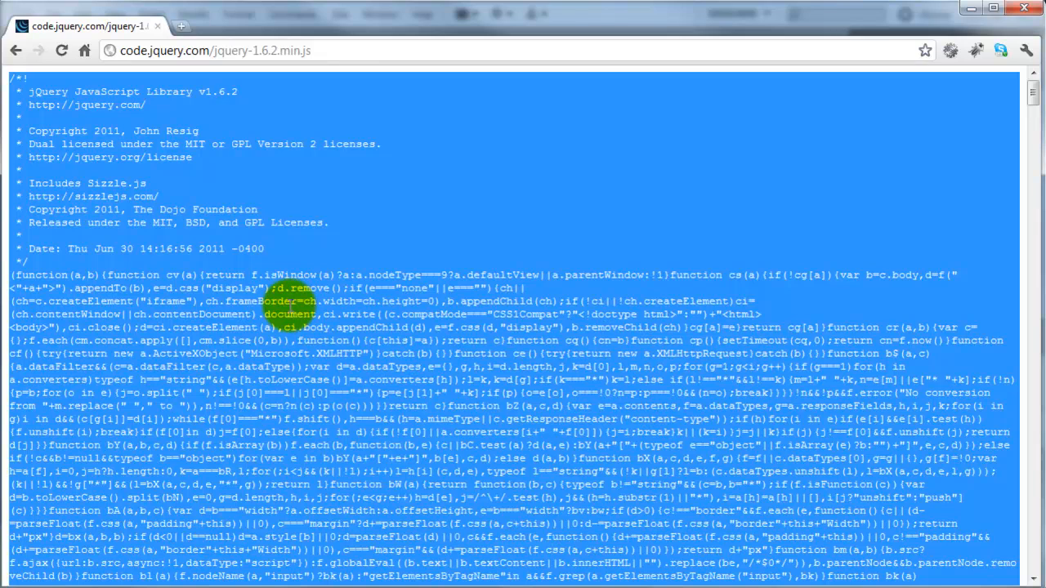
{"action": "mouse_move", "coordinate": [972, 13]}
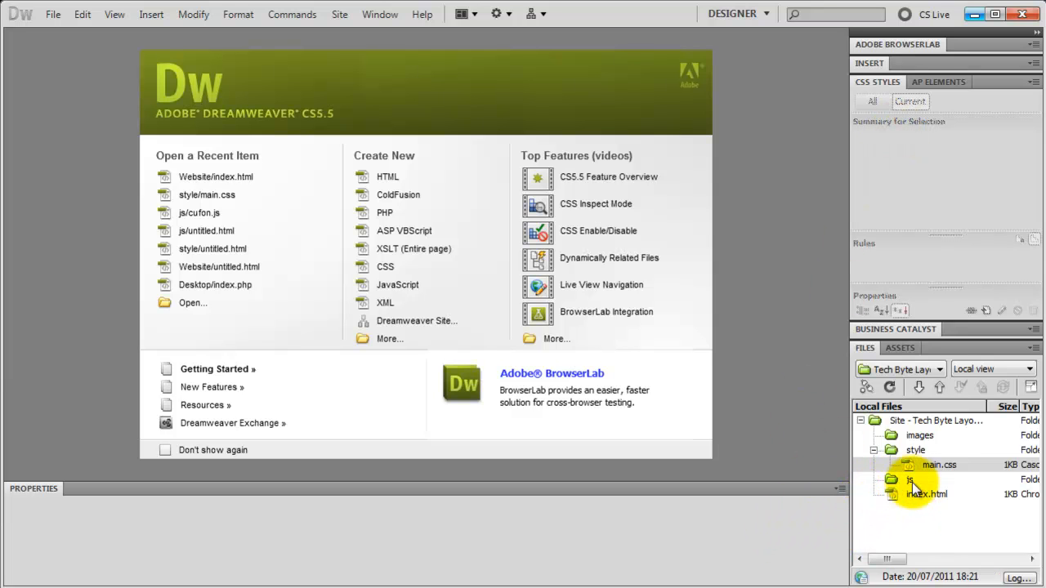
Create a new file named jquery.js inside the js folder
{"action": "left_click", "coordinate": [909, 481]}
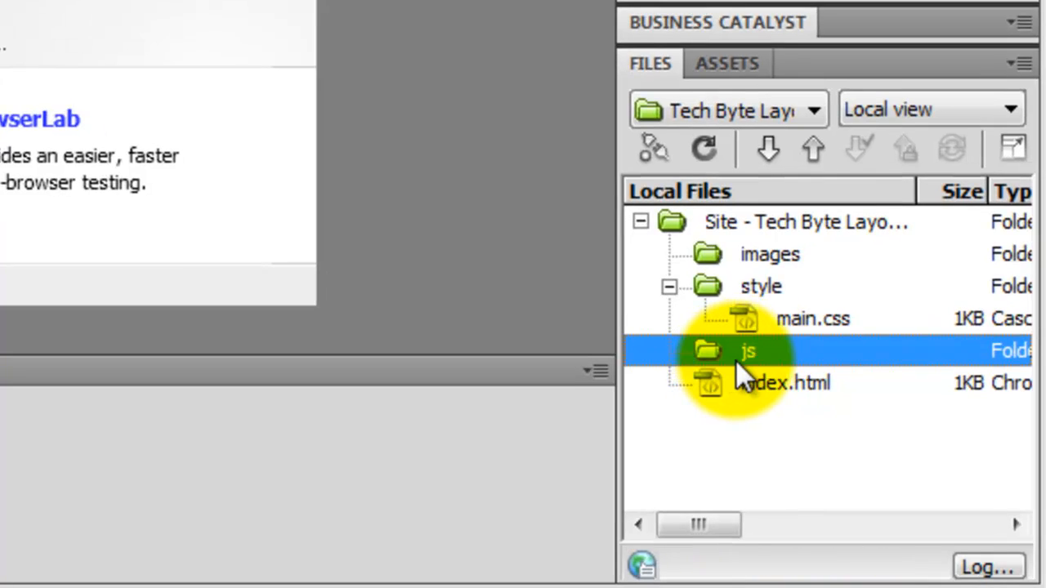
{"action": "right_click", "coordinate": [747, 350]}
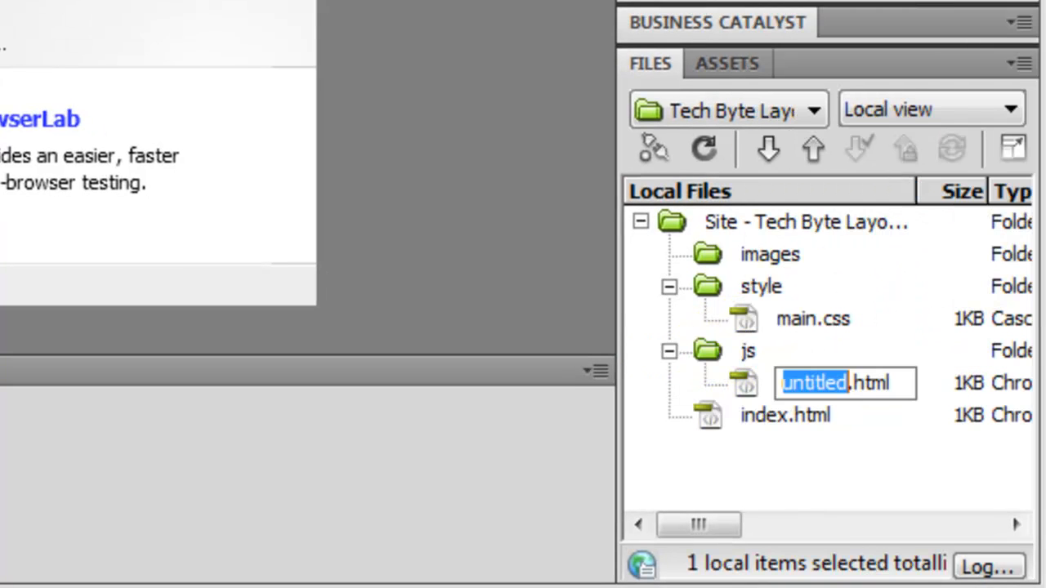
{"action": "type", "text": "jquery."}
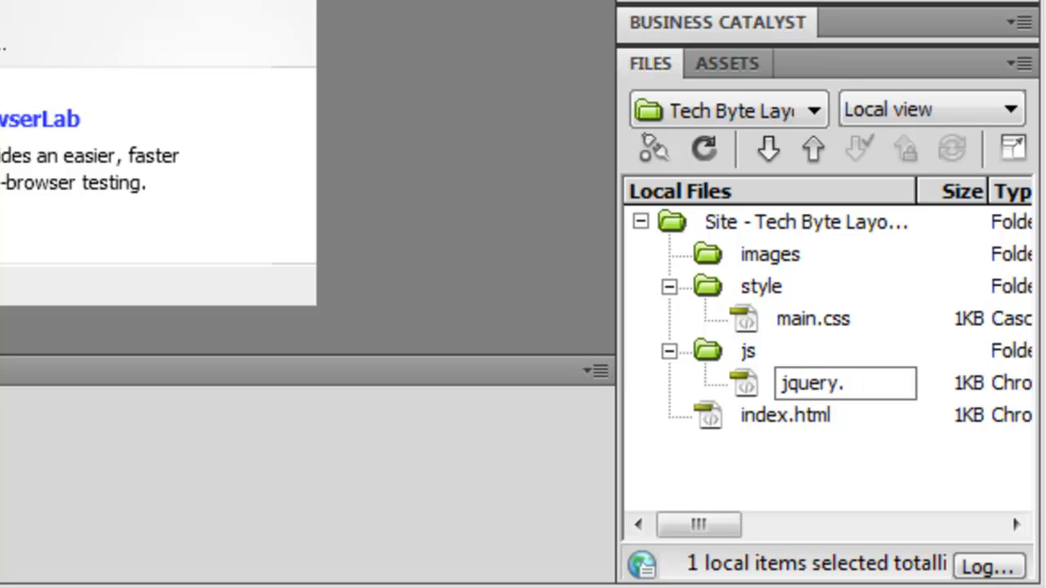
{"action": "key", "text": "Enter"}
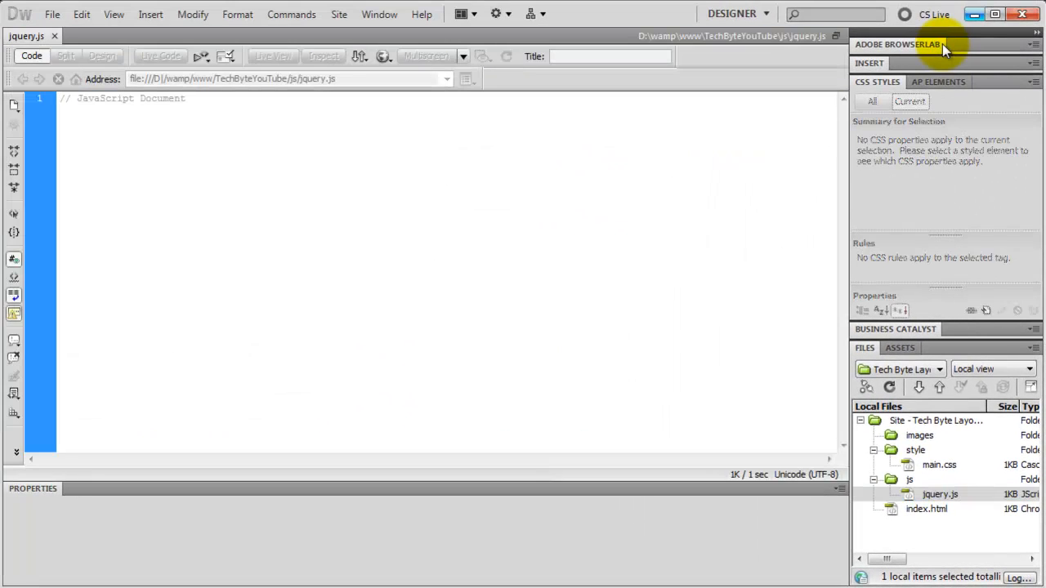
Replace the '// JavaScript Document' placeholder in jquery.js with the pasted jQuery 1.6.2 library code
{"action": "triple_click", "coordinate": [131, 98]}
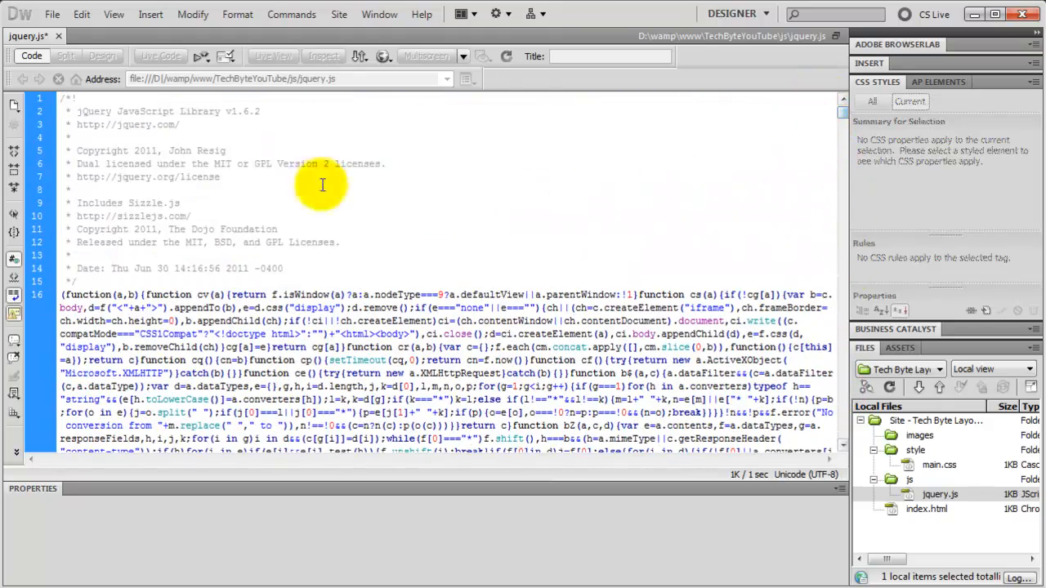
{"action": "left_click", "coordinate": [262, 111]}
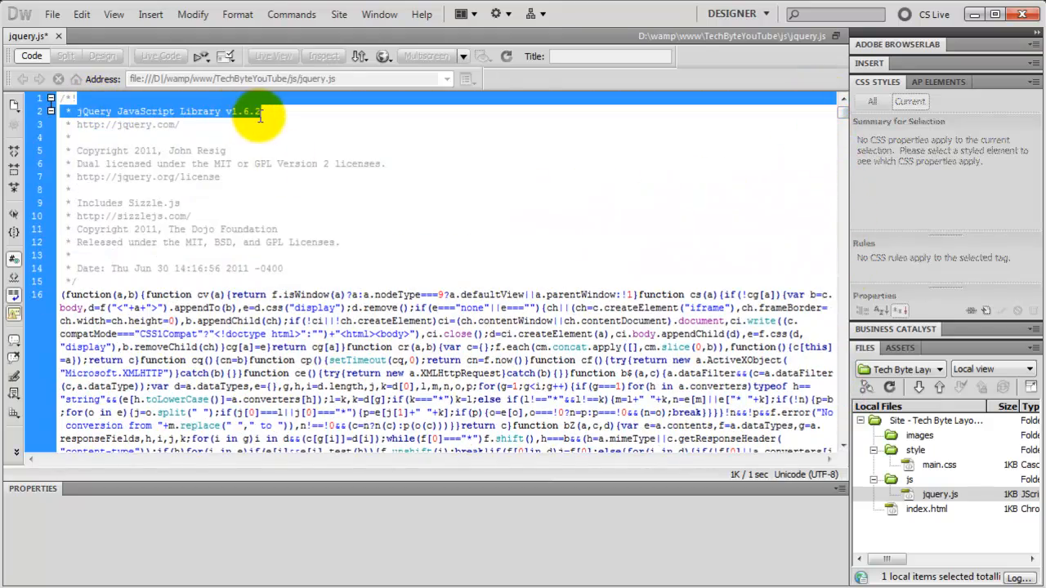
{"action": "left_click", "coordinate": [274, 137]}
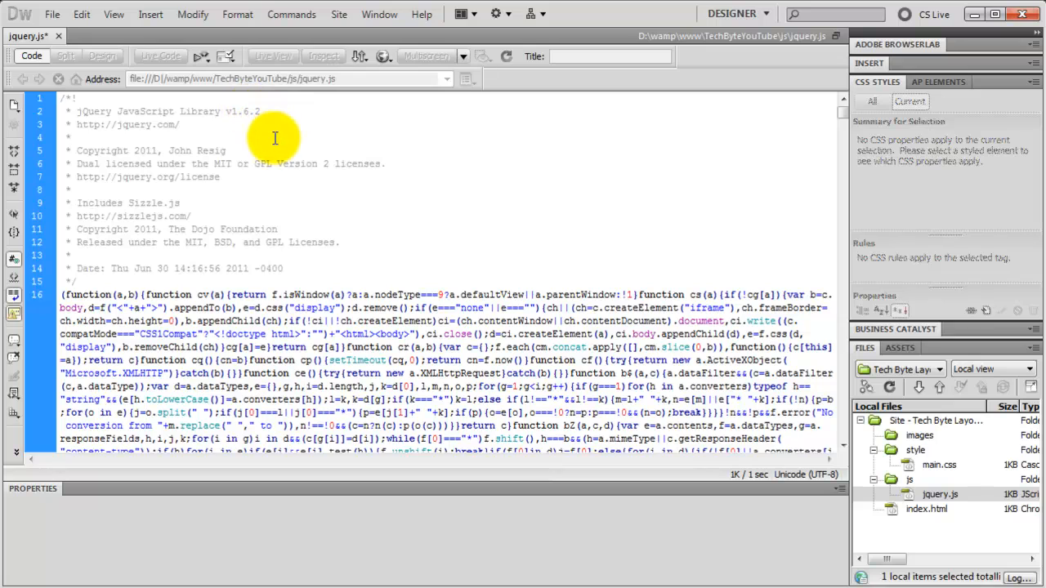